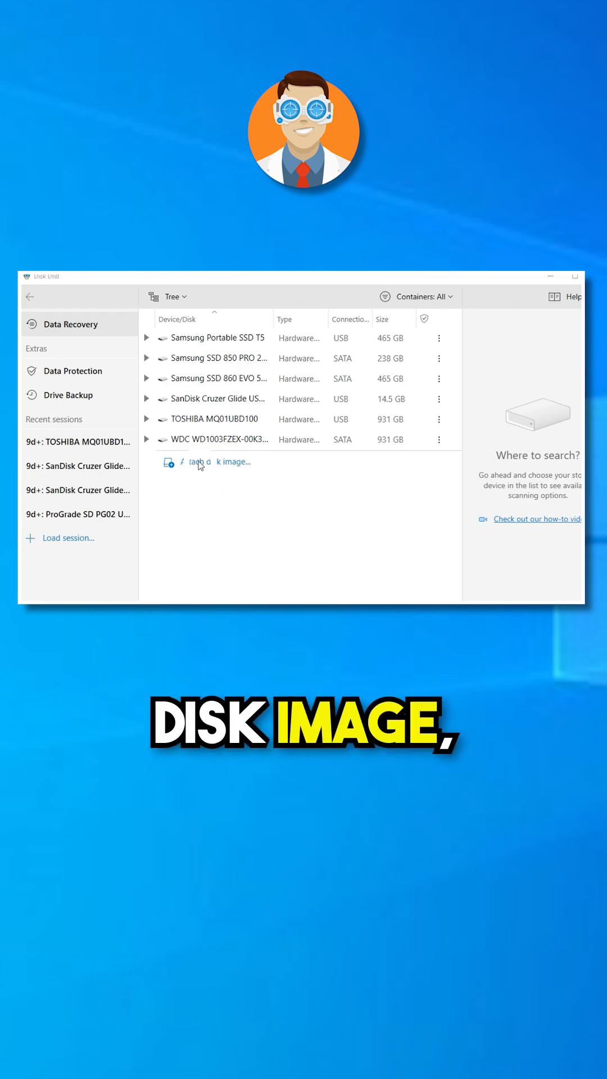
# Attach the 'USB backup 2021' disk image from the Desktop as a mounted drive.
pyautogui.click(220, 462)
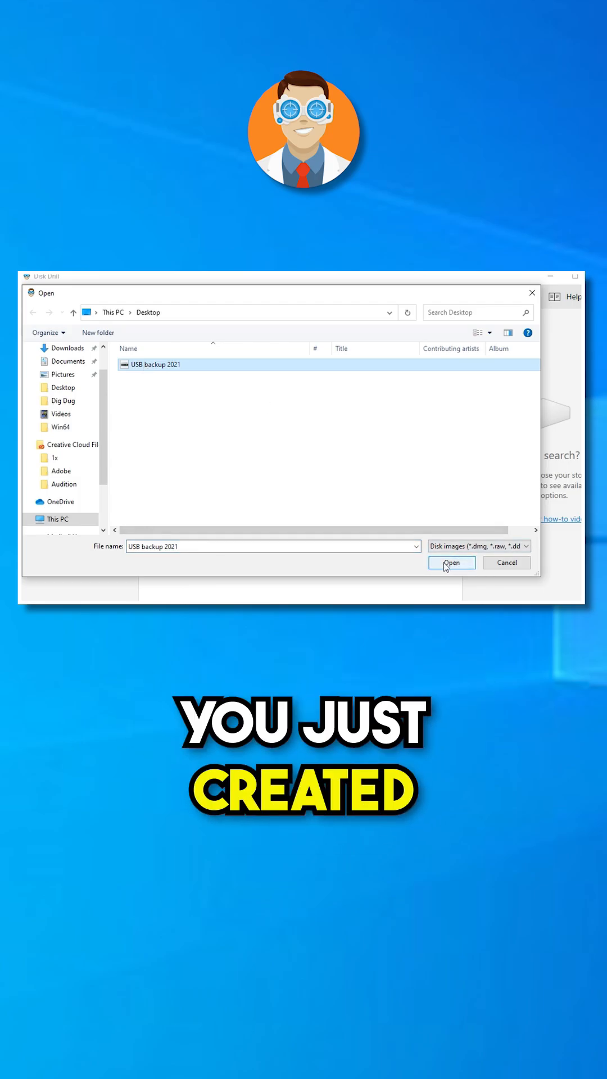
pyautogui.click(450, 562)
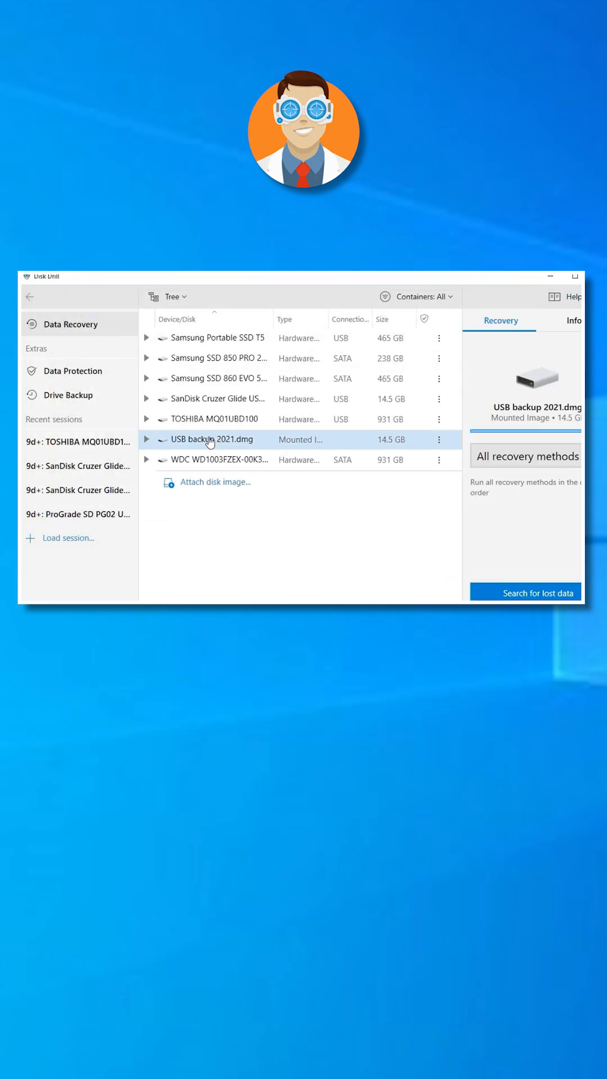
# Scan the mounted USB backup 2021 image using all recovery methods.
pyautogui.click(525, 591)
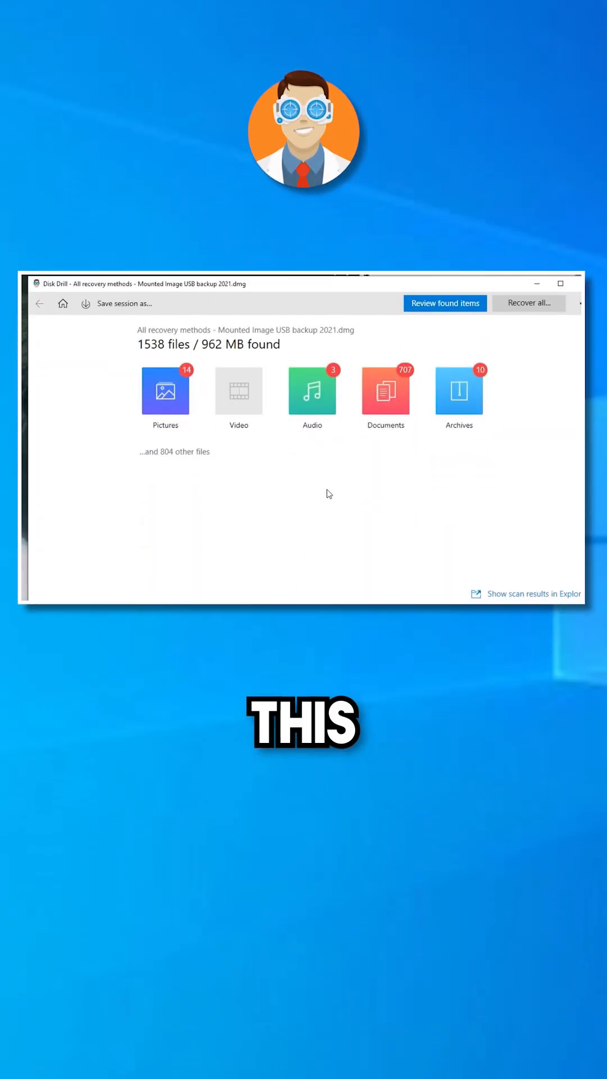
# Recover the three checked Audio wav files (657 MB) to the Desktop.
pyautogui.click(445, 303)
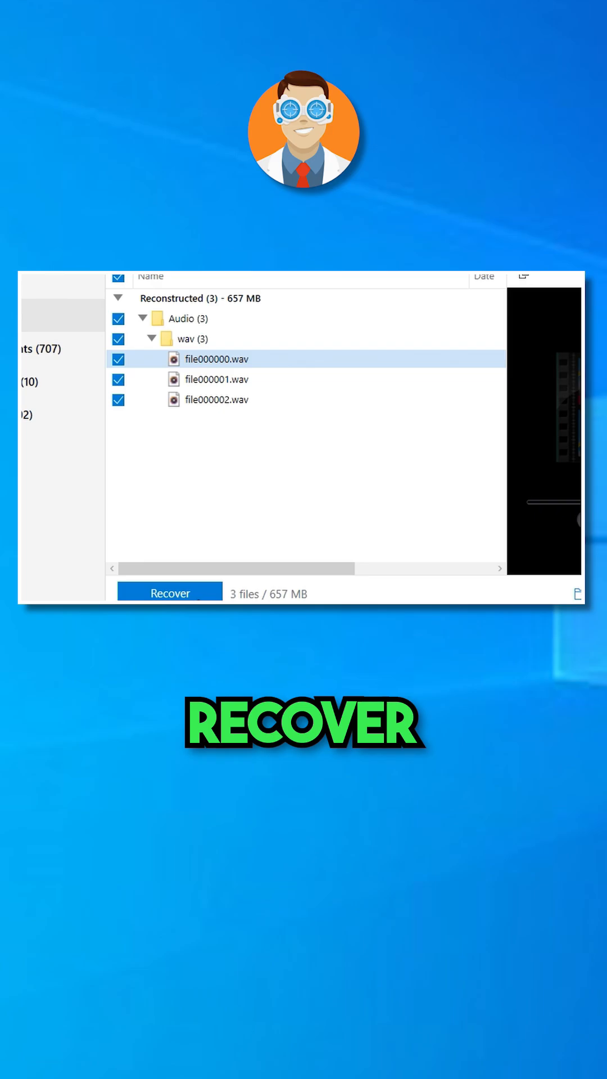
pyautogui.click(169, 592)
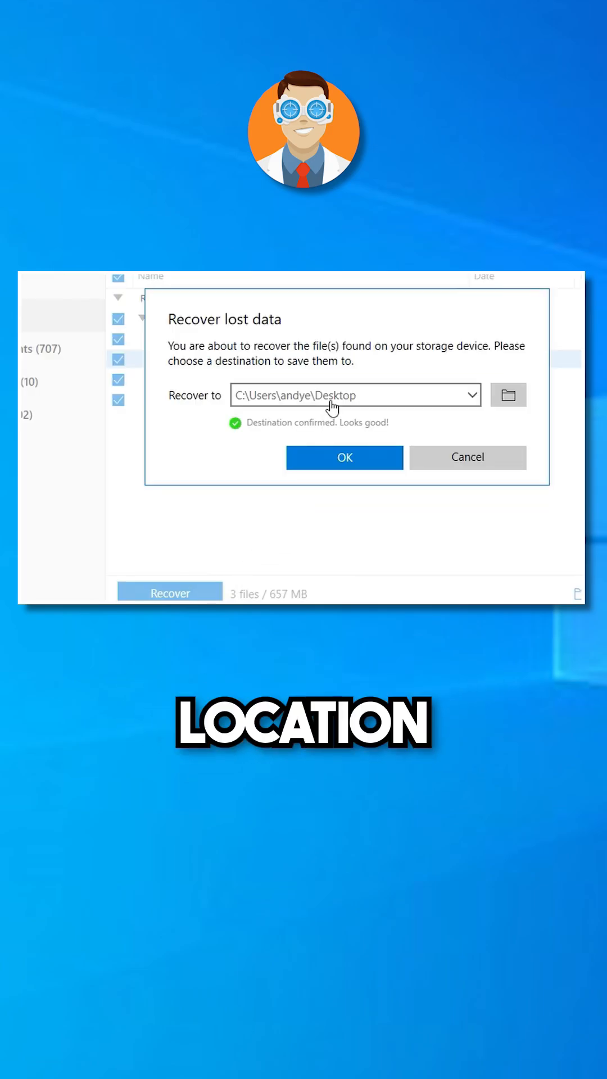
pyautogui.click(344, 457)
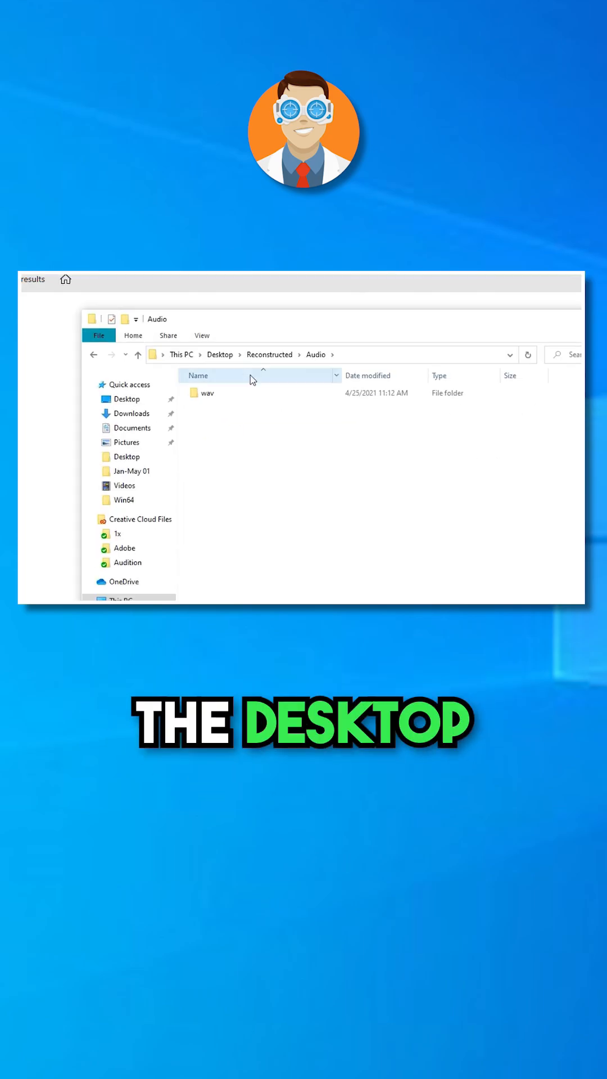
# Open Desktop > Reconstructed > Audio > wav to show file000000 through file000002.
pyautogui.doubleClick(206, 393)
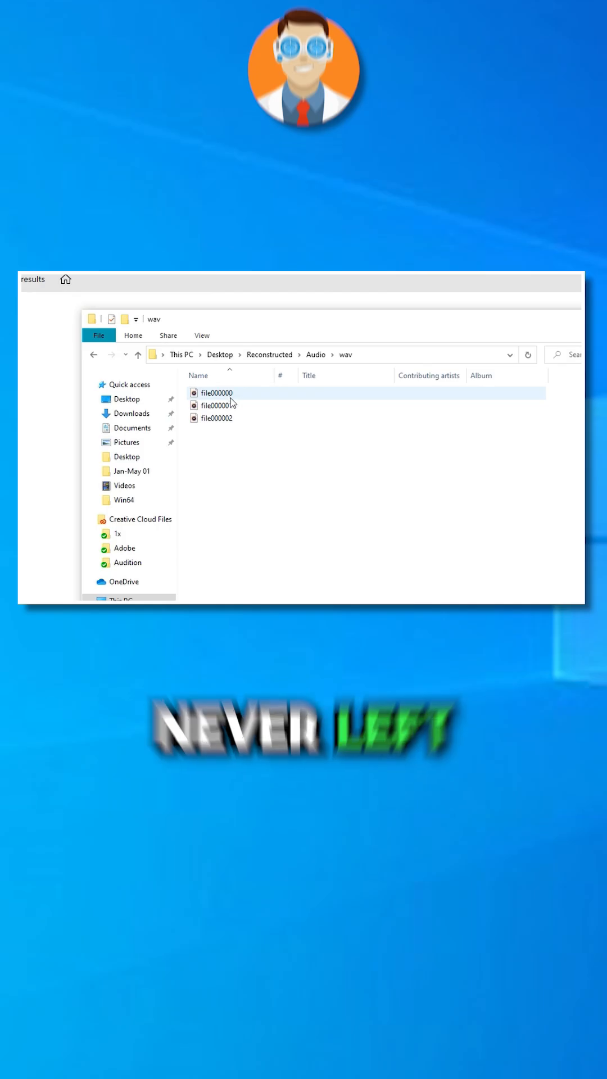